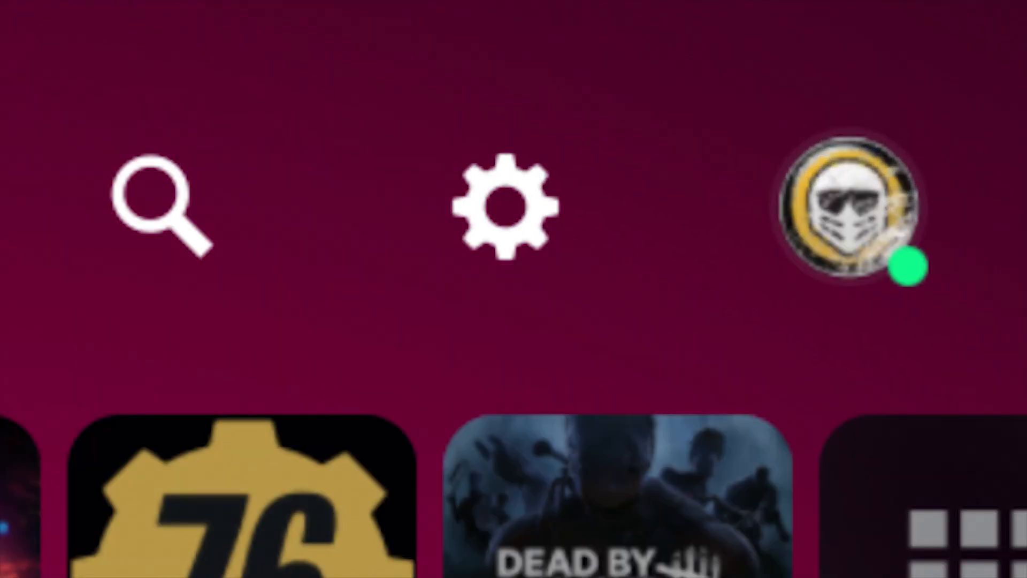
- Open Settings and go to Users and Accounts to reach Linked Services showing Discord linked
left_click(504, 210)
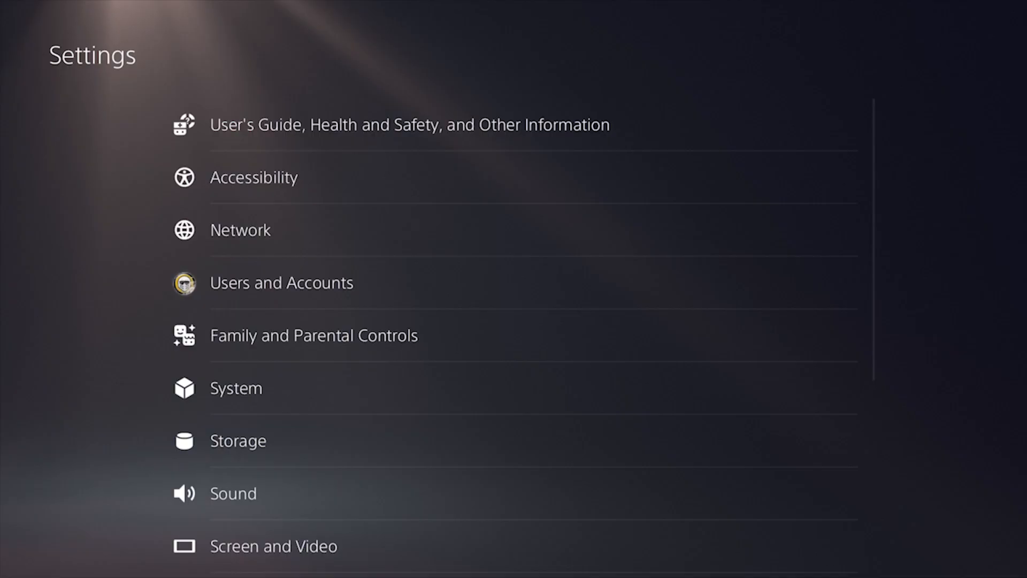
left_click(280, 283)
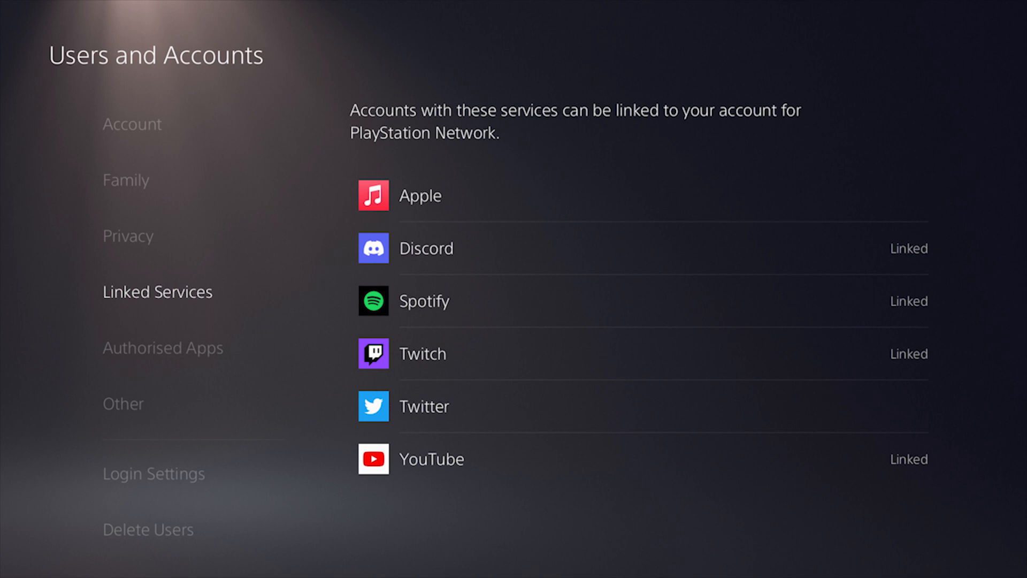
left_click(426, 247)
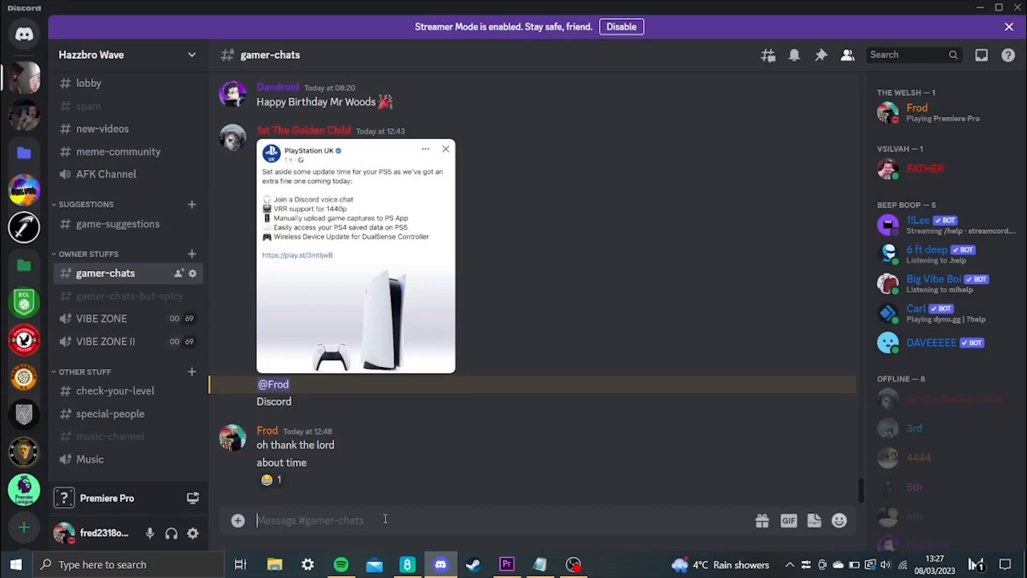
mouse_move(102, 319)
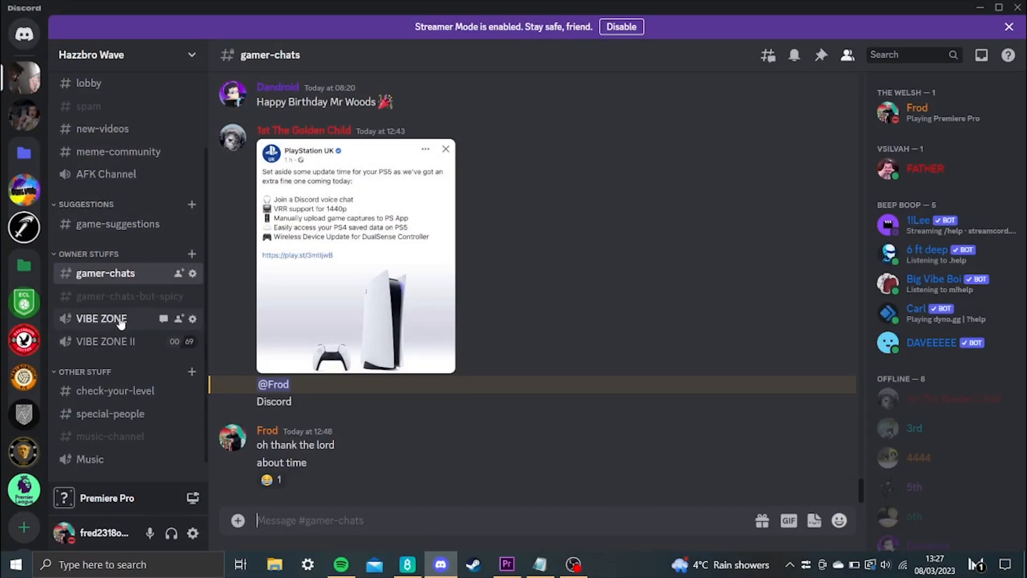
- Join the VIBE ZONE voice channel and transfer its voice to the PS5-847 console
left_click(101, 319)
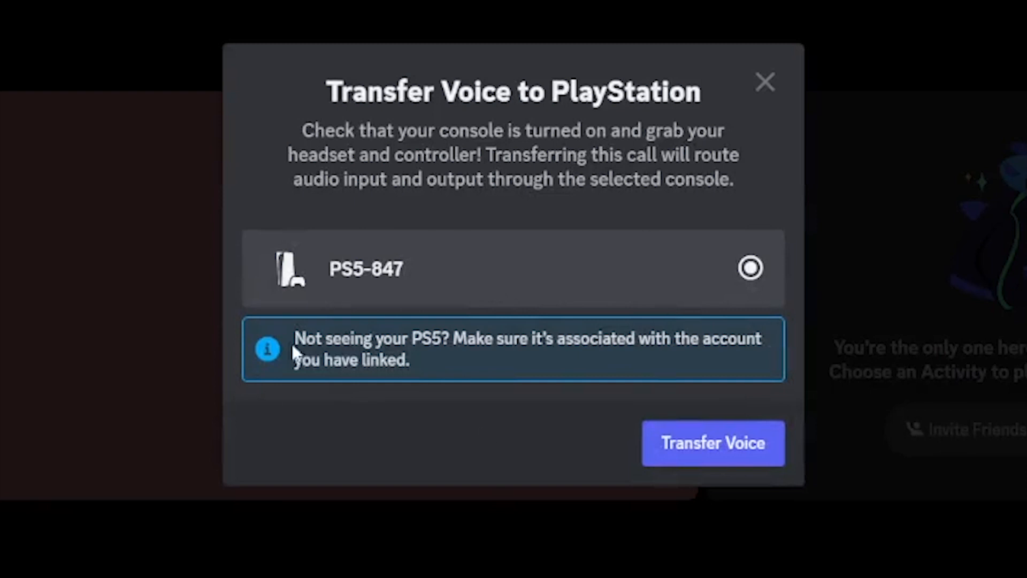
left_click(713, 443)
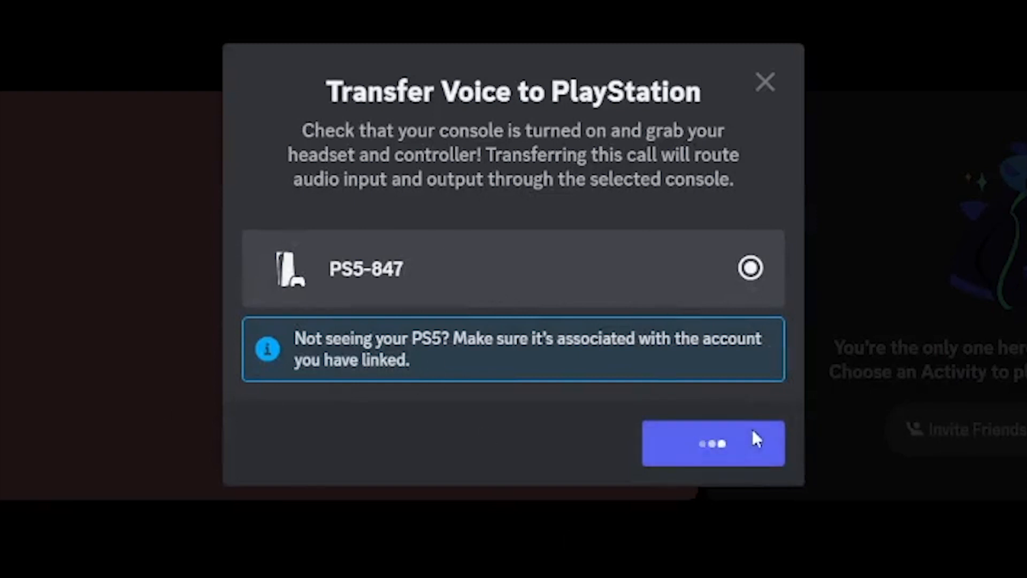
left_click(713, 443)
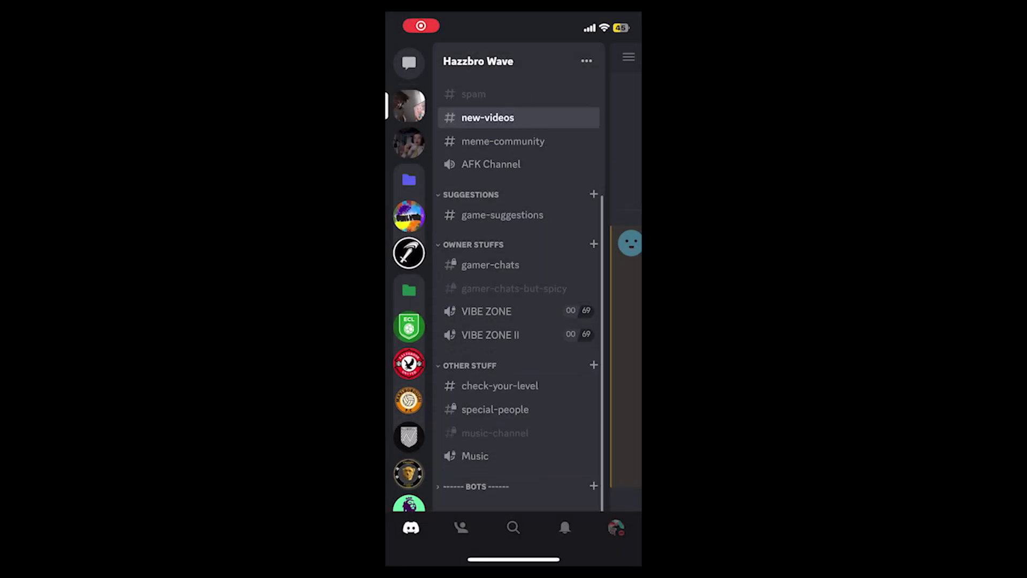
- Send the VIBE ZONE voice call to the PS5 via Join on PlayStation until it shows Connected on PS5
left_click(486, 310)
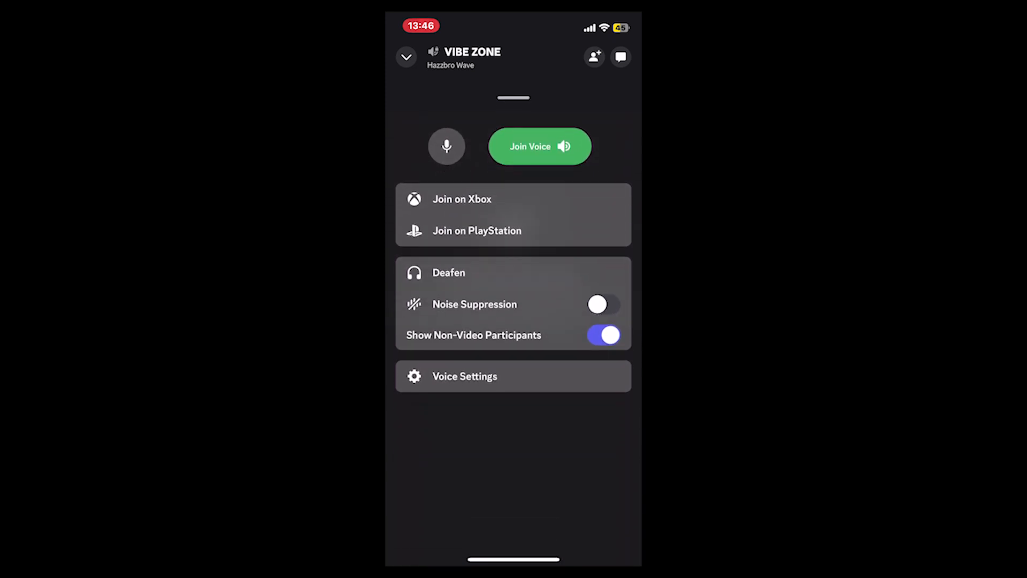
left_click(478, 230)
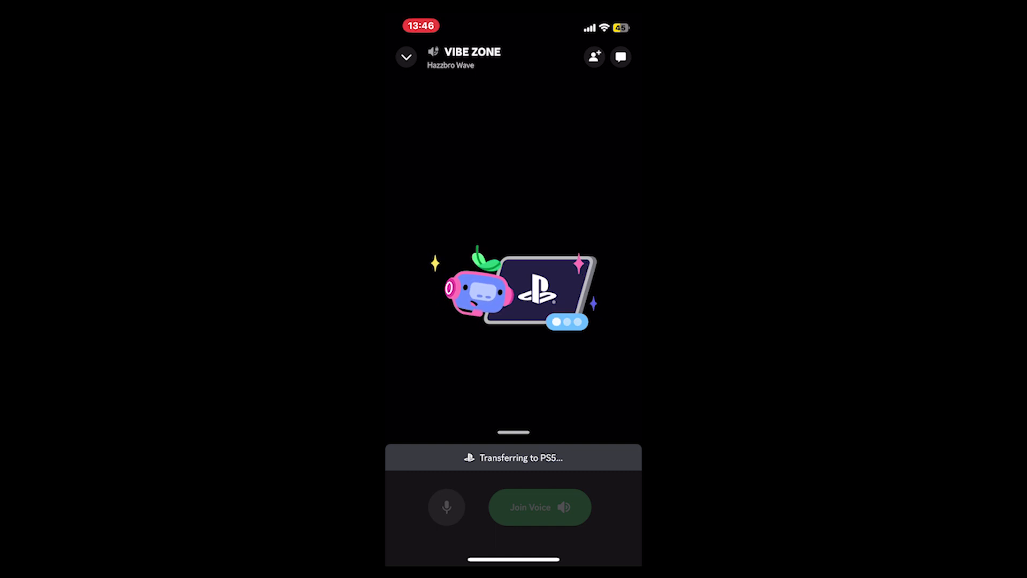
left_click(539, 507)
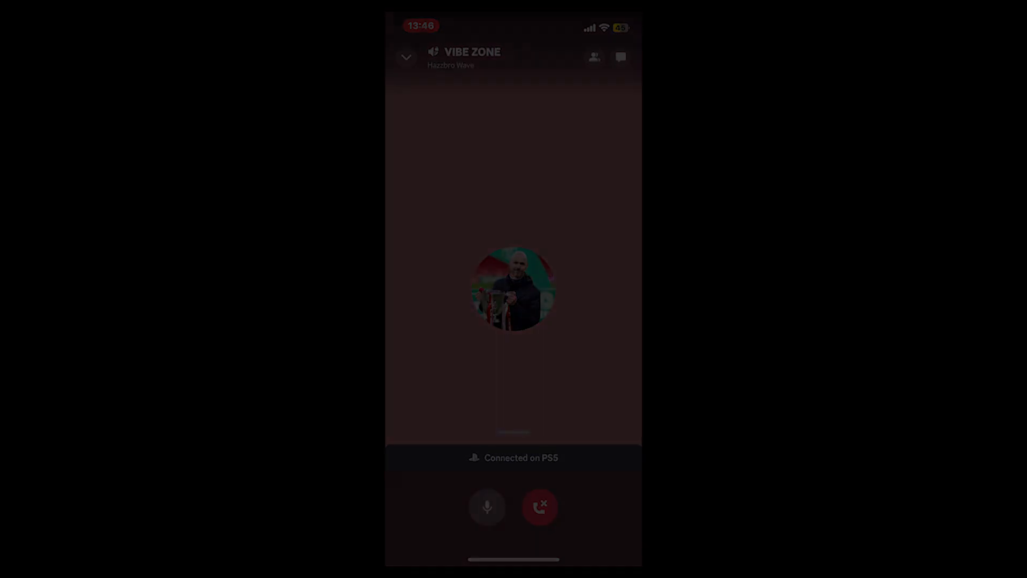